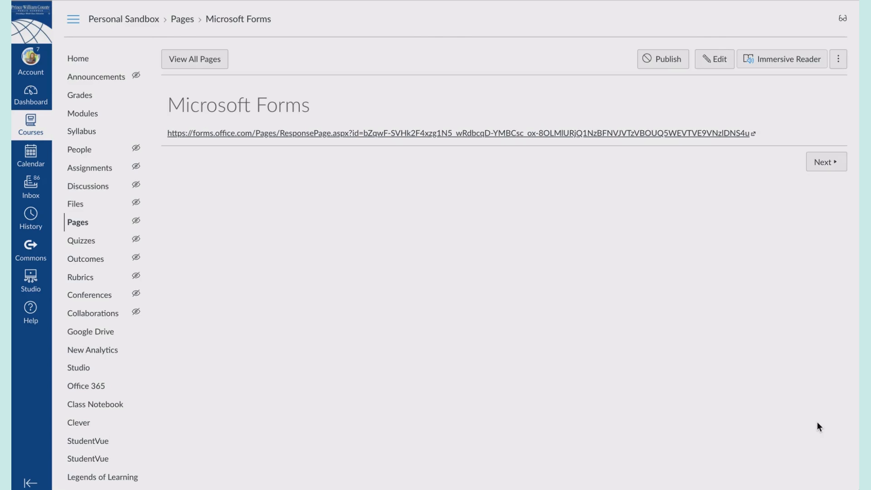
pyautogui.moveTo(502, 200)
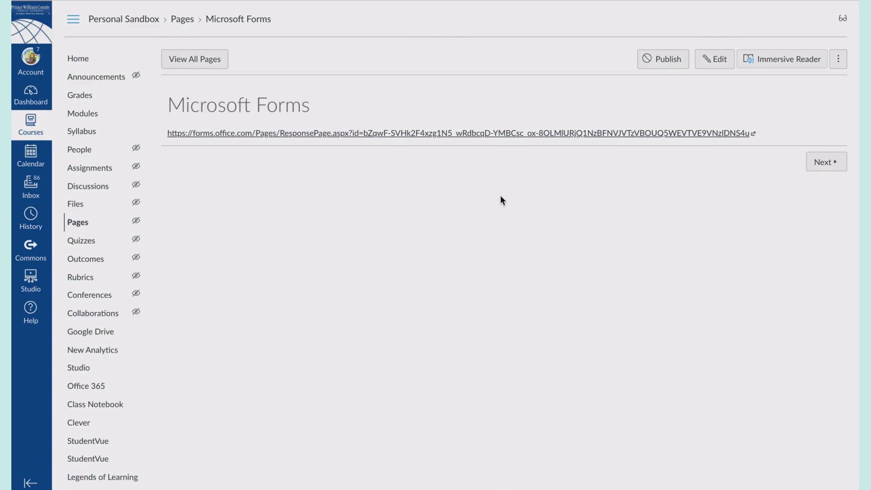
pyautogui.moveTo(436, 137)
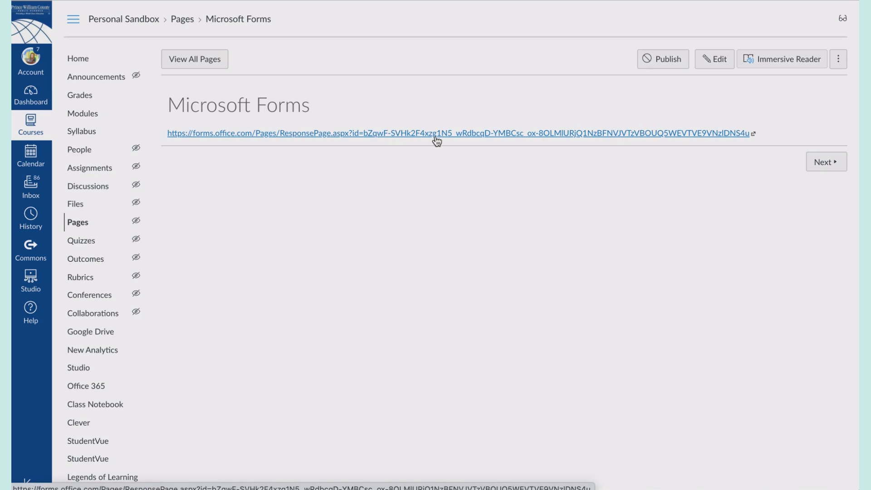
pyautogui.moveTo(503, 81)
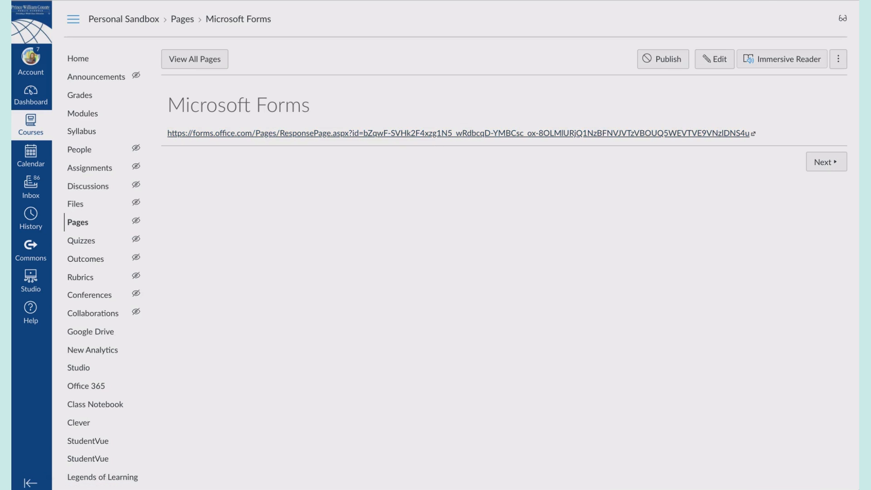
# - Copy the help request form's iframe embed code from the Share > Embed option
pyautogui.click(460, 132)
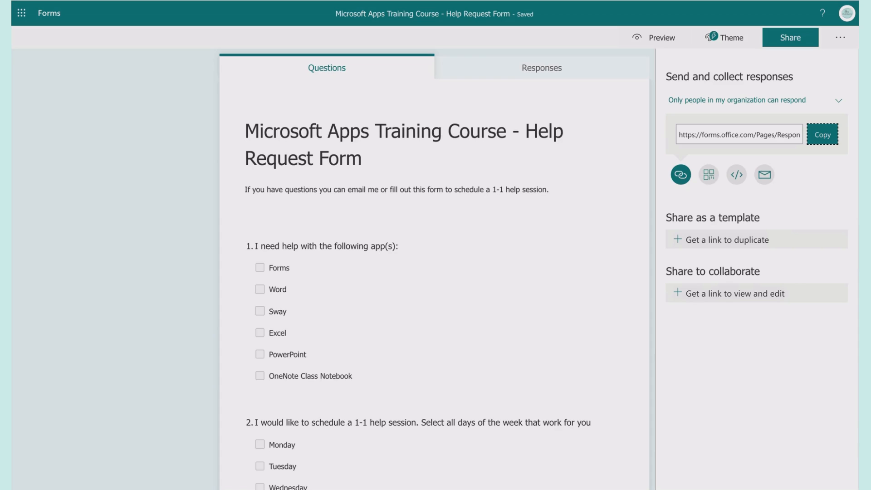
pyautogui.moveTo(680, 174)
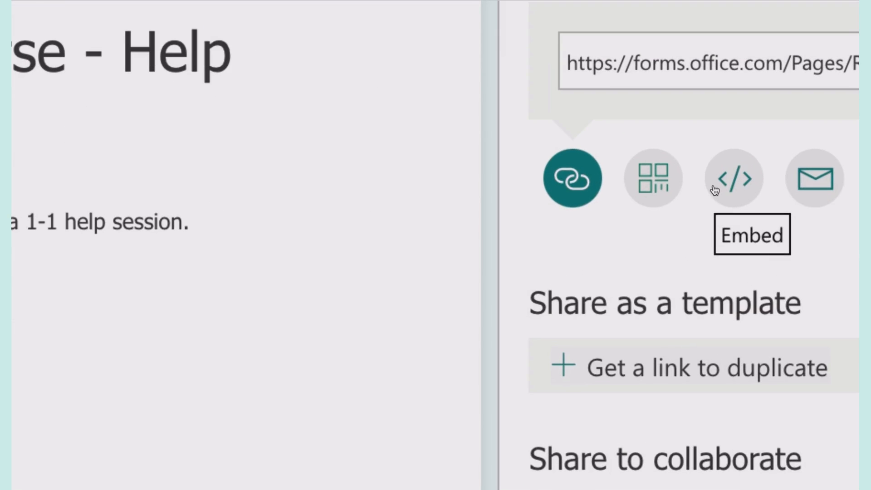
pyautogui.click(733, 179)
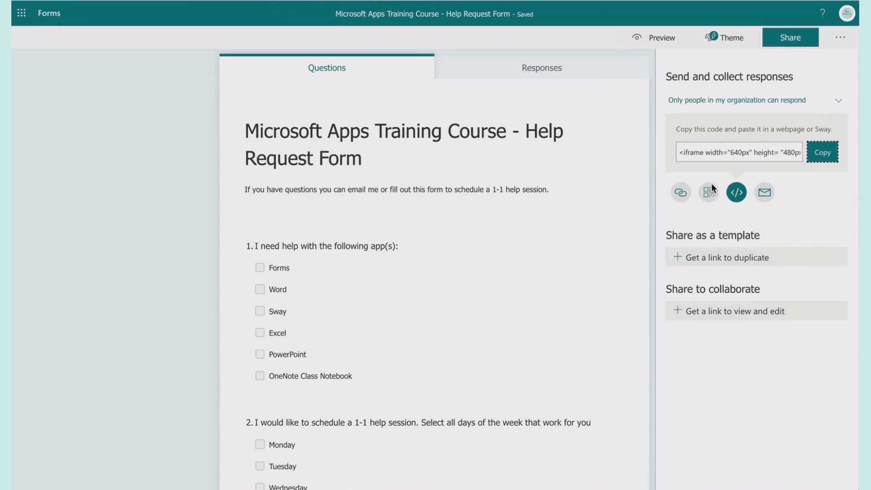
pyautogui.click(822, 153)
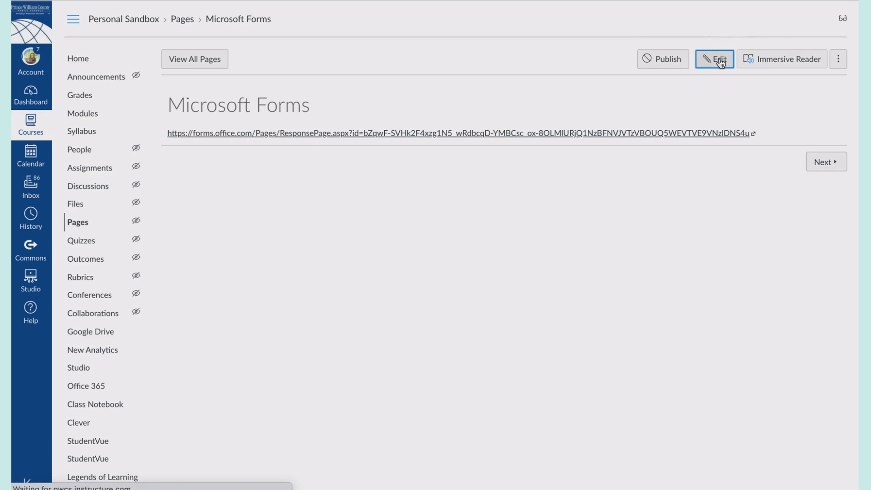
# - Edit the page, delete the plain form link and paste the iframe embed code in its place
pyautogui.click(714, 59)
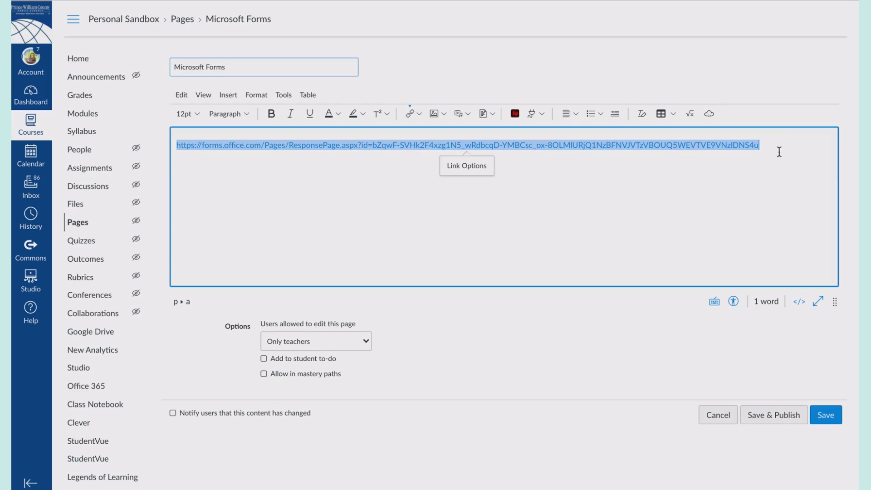
pyautogui.press('Delete')
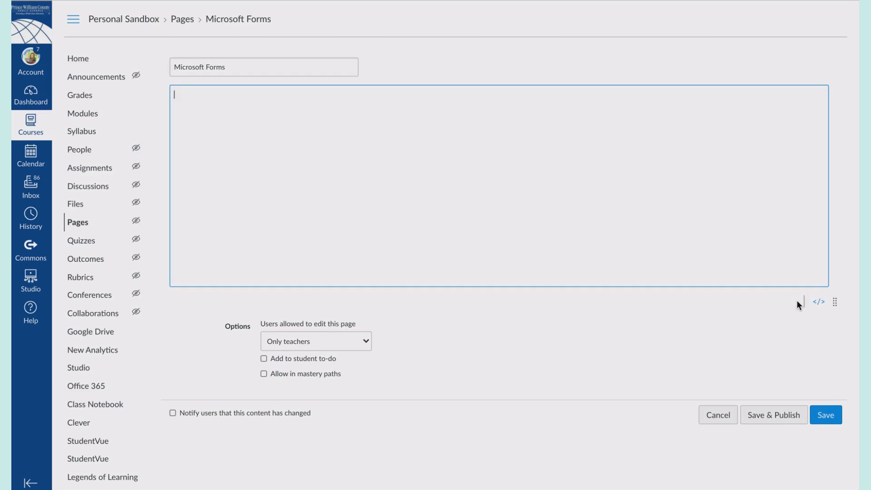
pyautogui.moveTo(540, 173)
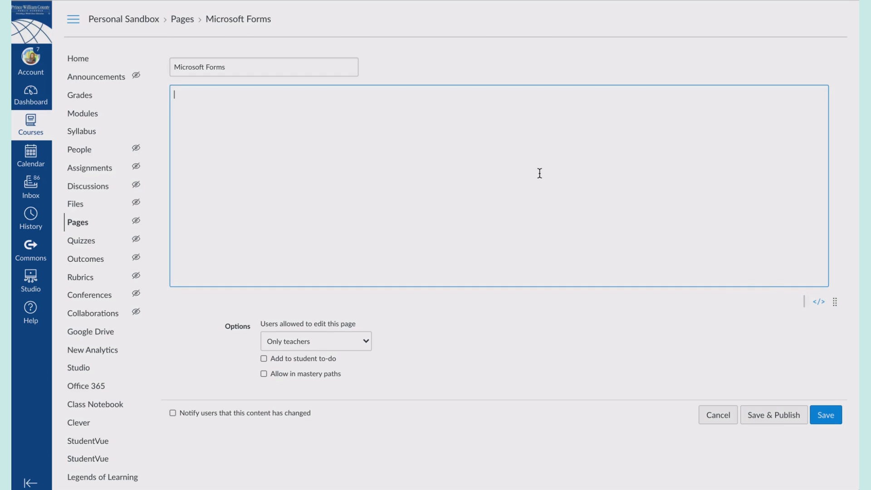
pyautogui.click(826, 415)
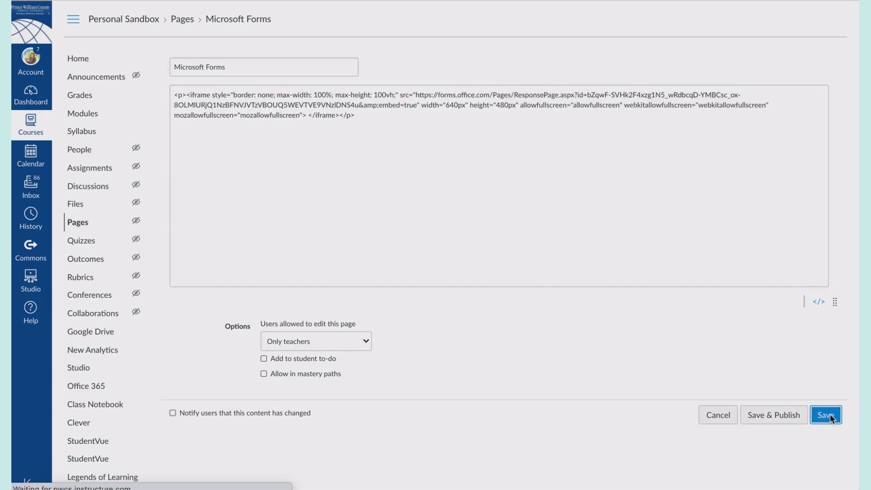
# - Save the page to show the embedded Help Request Form, then reopen it for editing
pyautogui.click(826, 415)
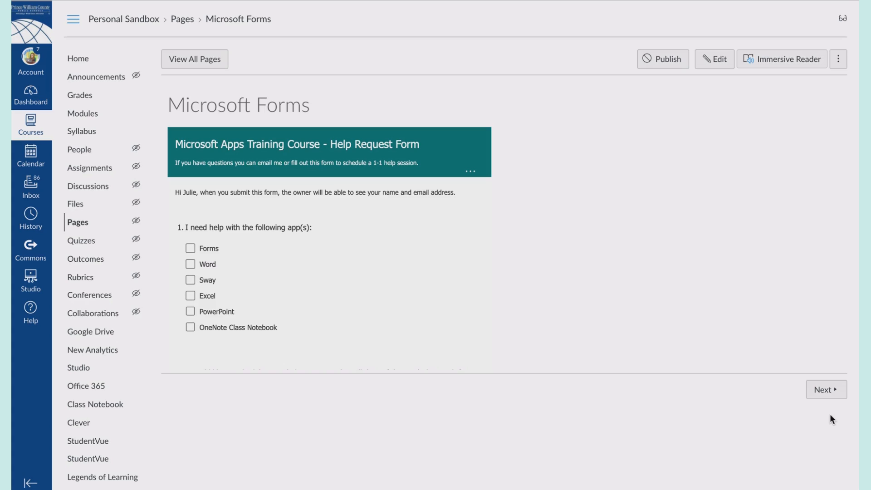
pyautogui.moveTo(276, 105)
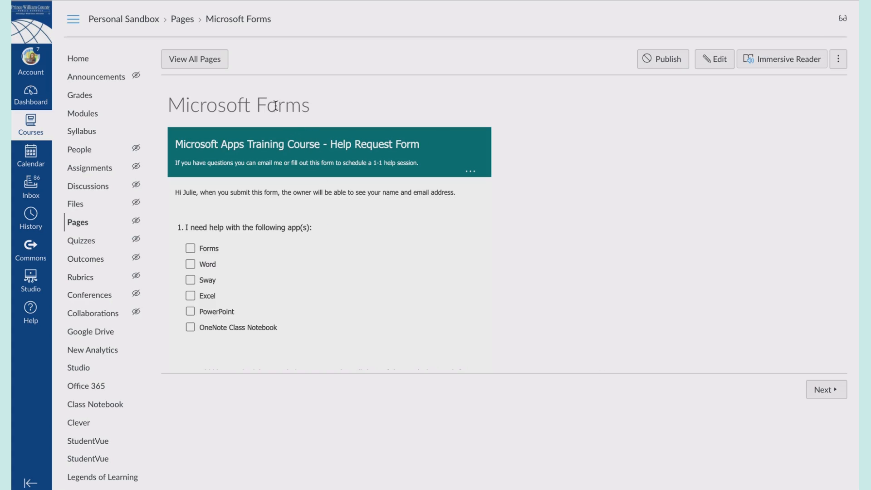
pyautogui.click(715, 59)
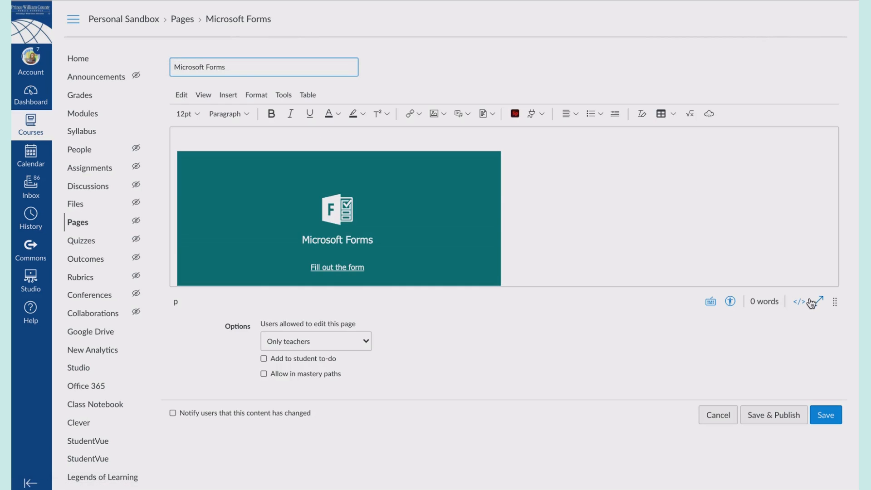
# - In the HTML editor, resize the form iframe from 640x480 to 800x600 pixels and save
pyautogui.click(798, 301)
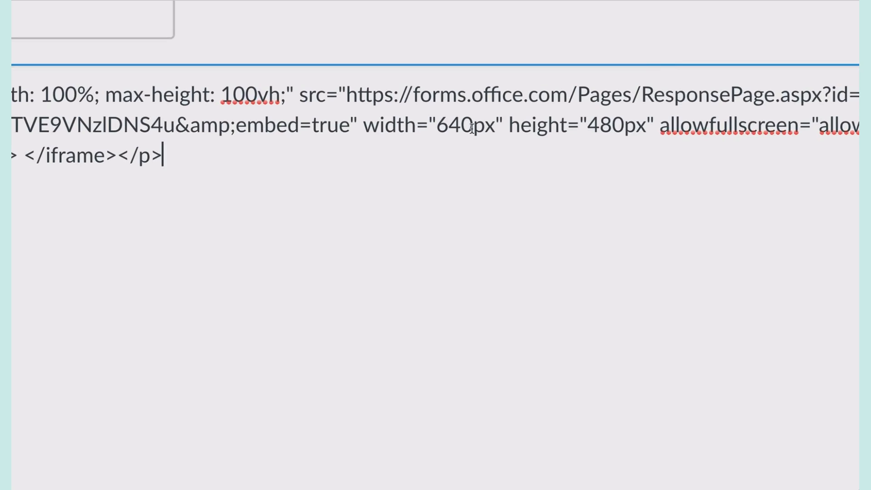
pyautogui.doubleClick(455, 127)
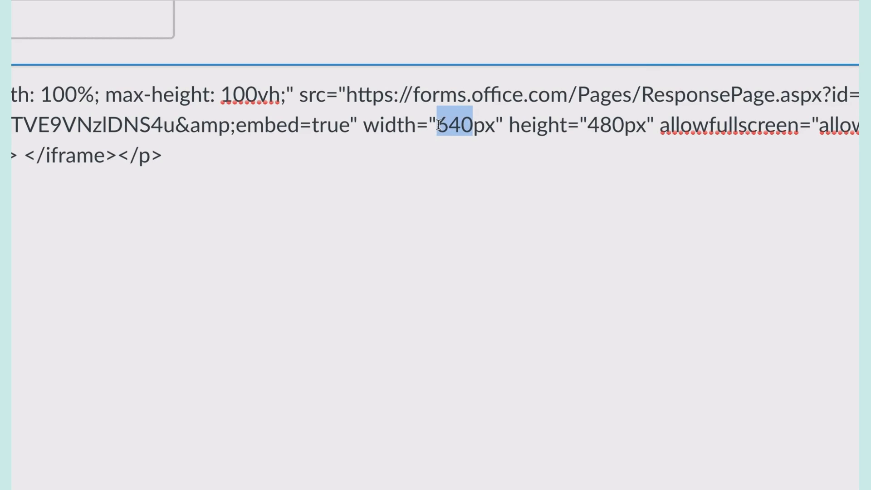
pyautogui.write('800')
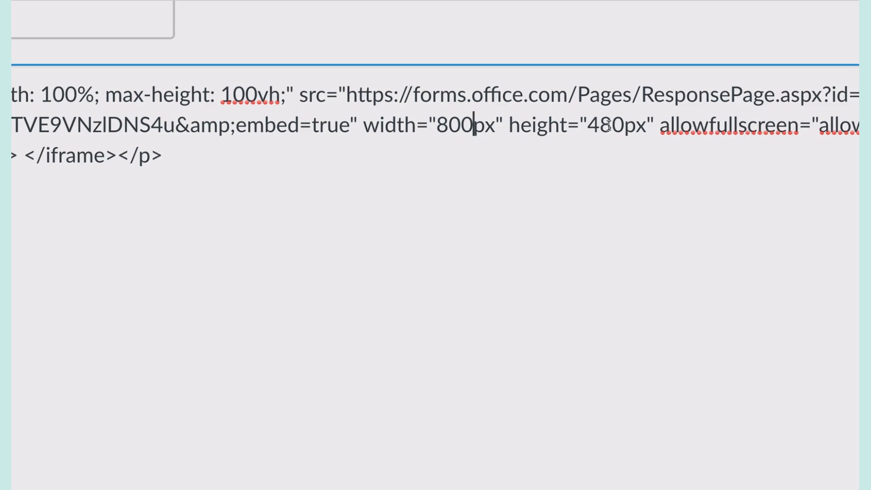
pyautogui.write('600')
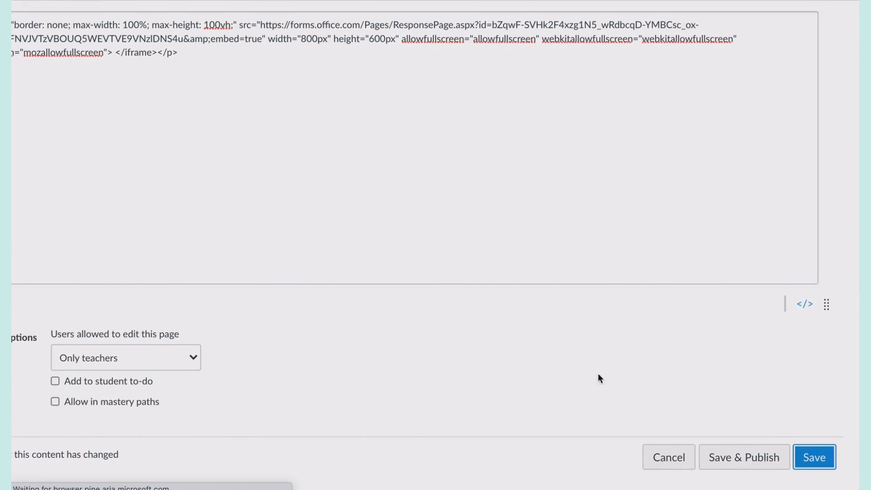
pyautogui.click(814, 456)
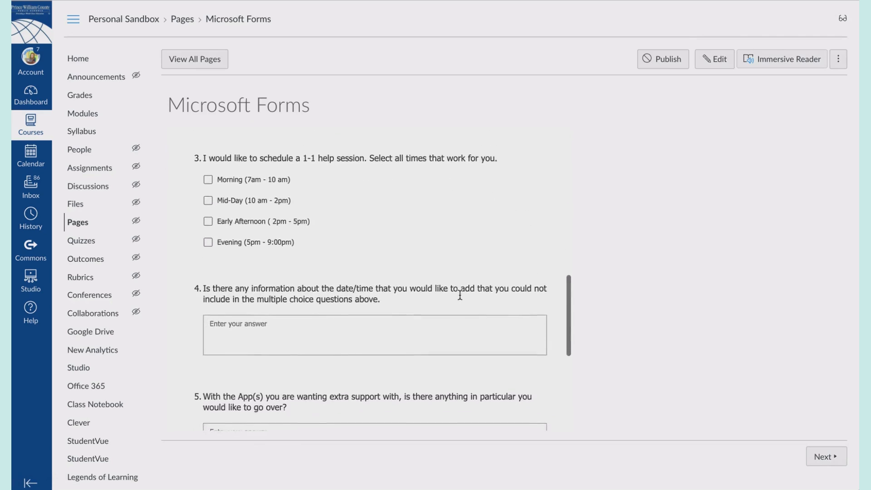
# - Review the larger embedded form and reopen the page for editing
pyautogui.scroll(-3)
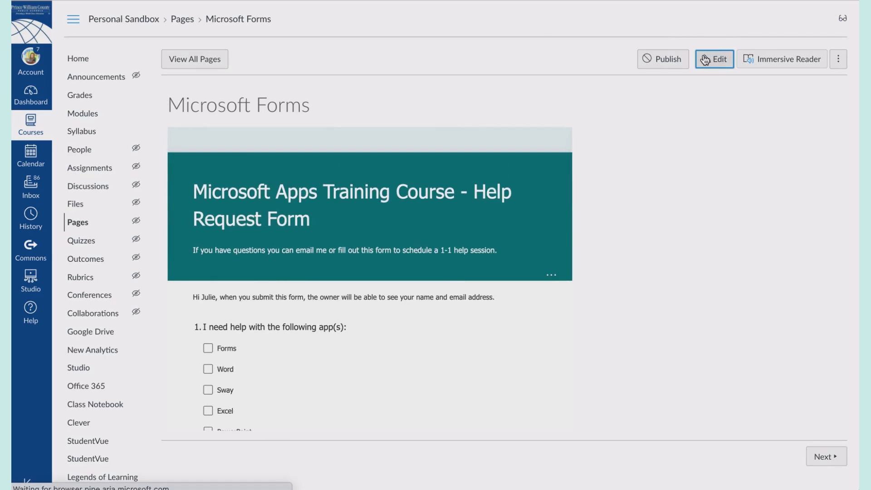
pyautogui.click(715, 59)
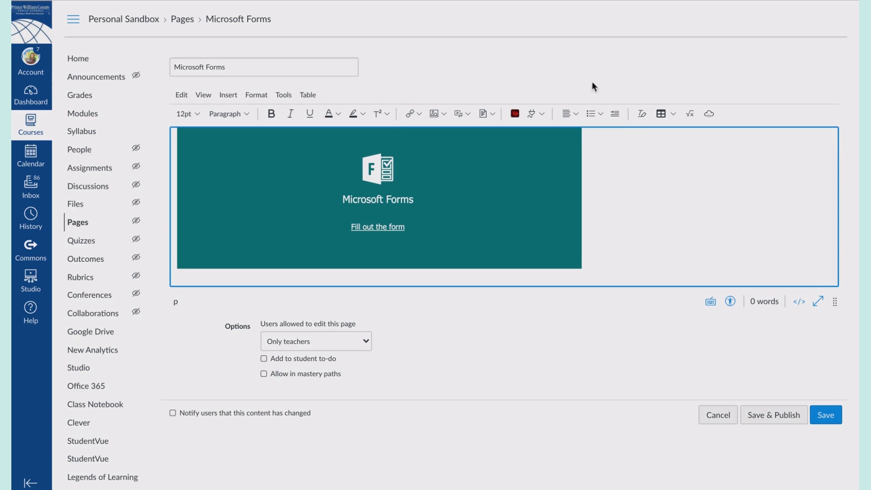
# - Insert a link reading 'Link to form if it doesn't open in Canvas' below the form and save
pyautogui.click(409, 114)
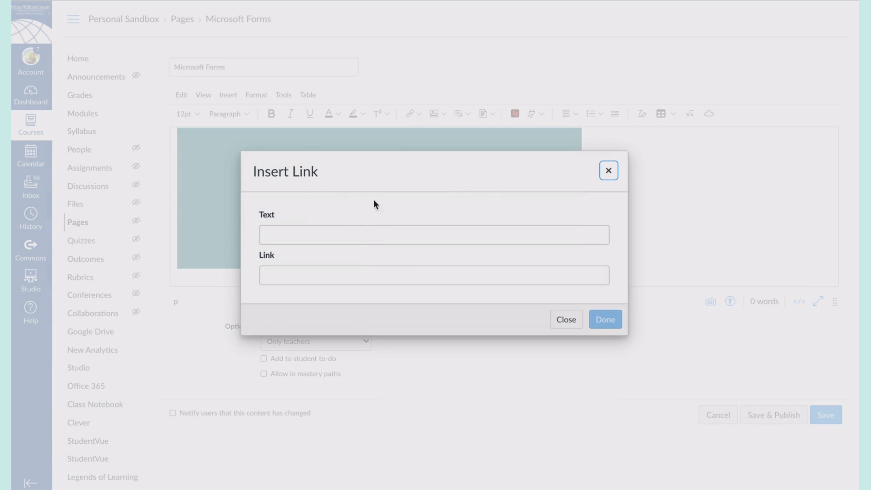
pyautogui.write('L')
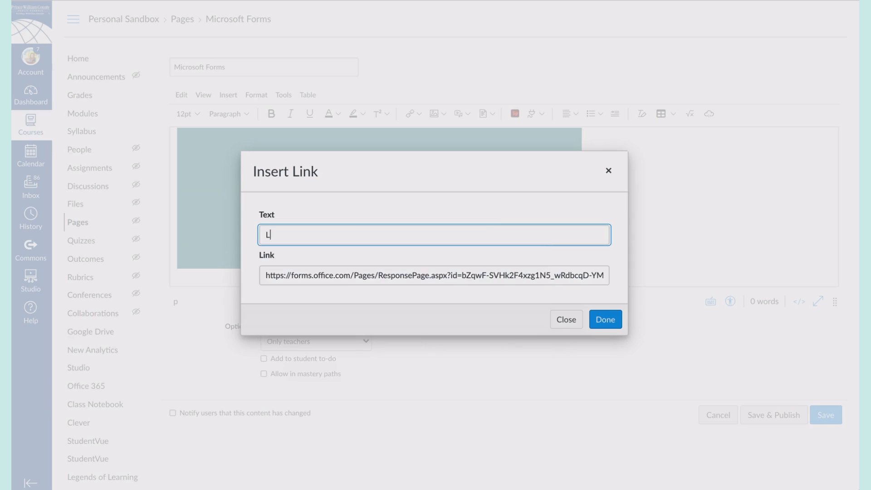
pyautogui.write('ink to form if')
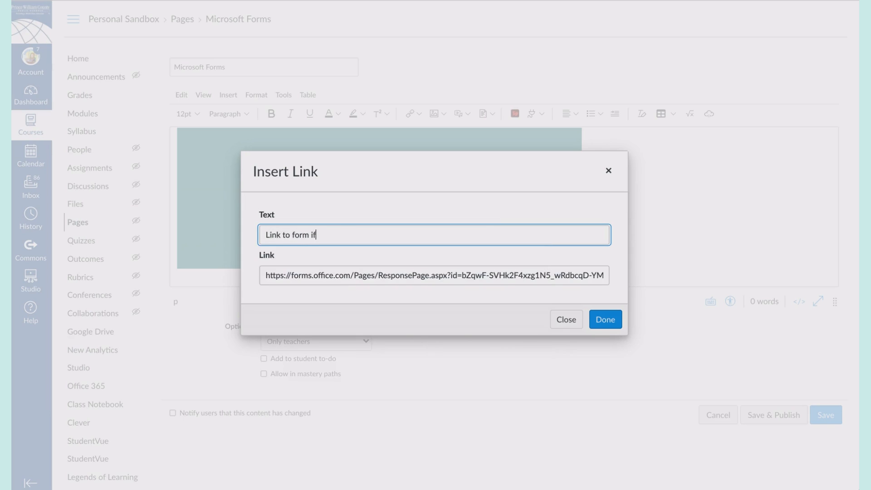
pyautogui.write("it doesn't o")
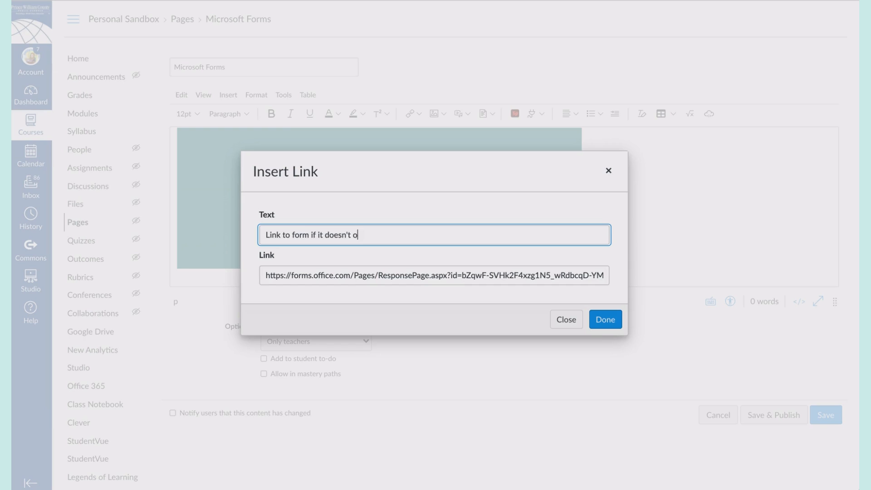
pyautogui.write('pen in Canvas')
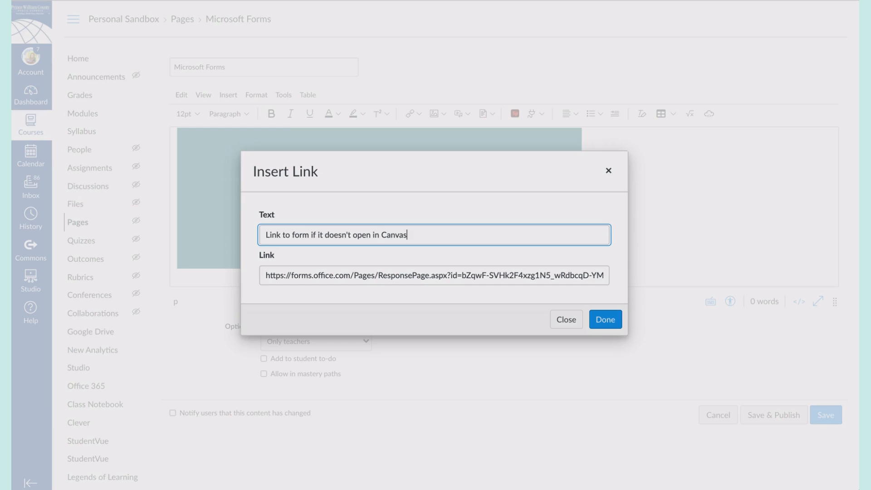
pyautogui.click(604, 319)
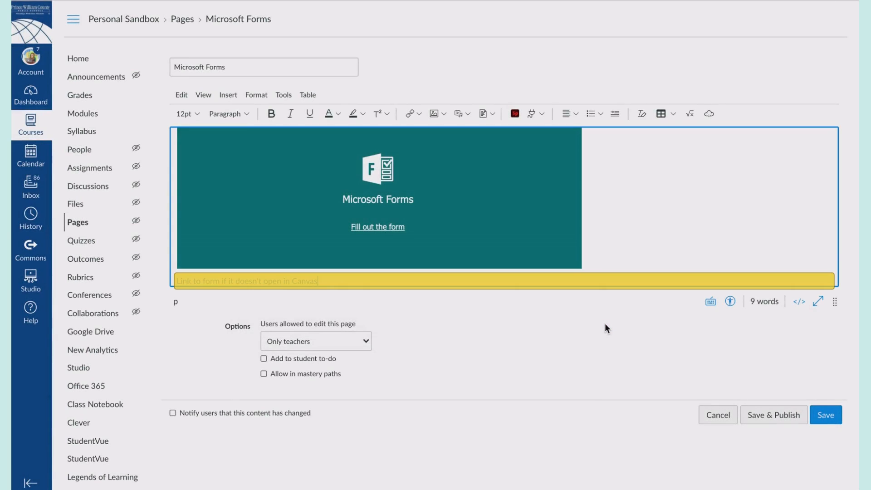
pyautogui.click(825, 415)
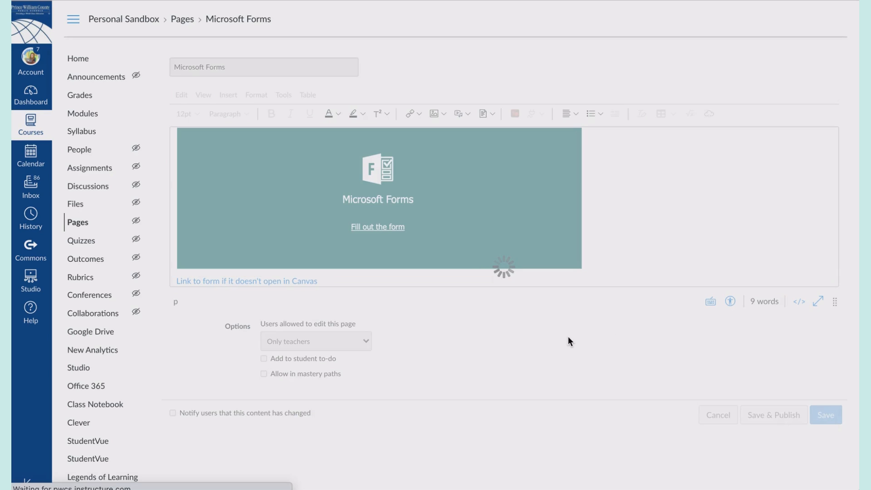